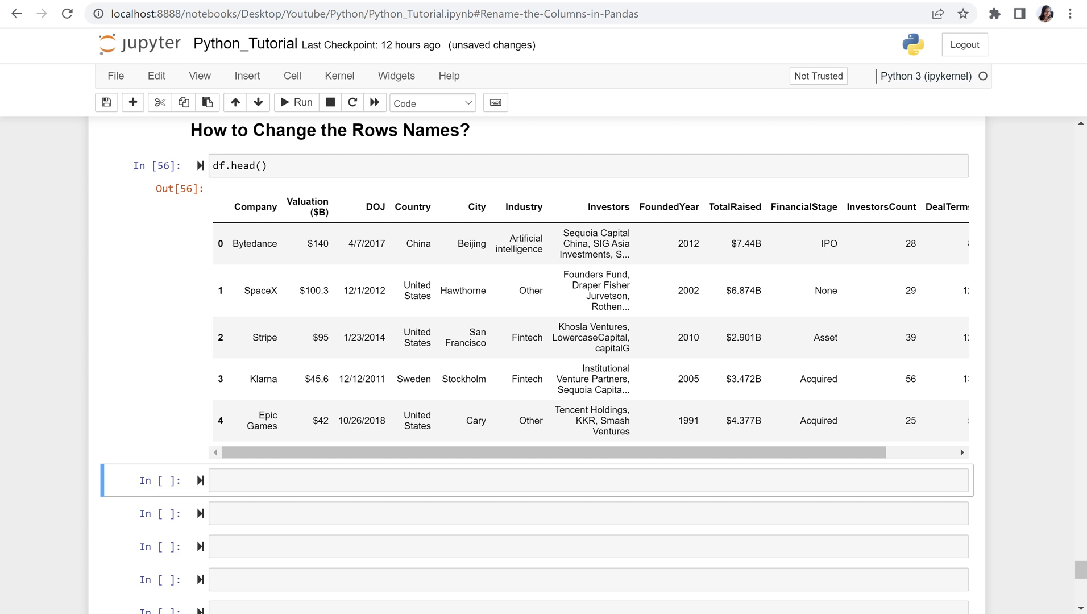
mouse_move(219, 240)
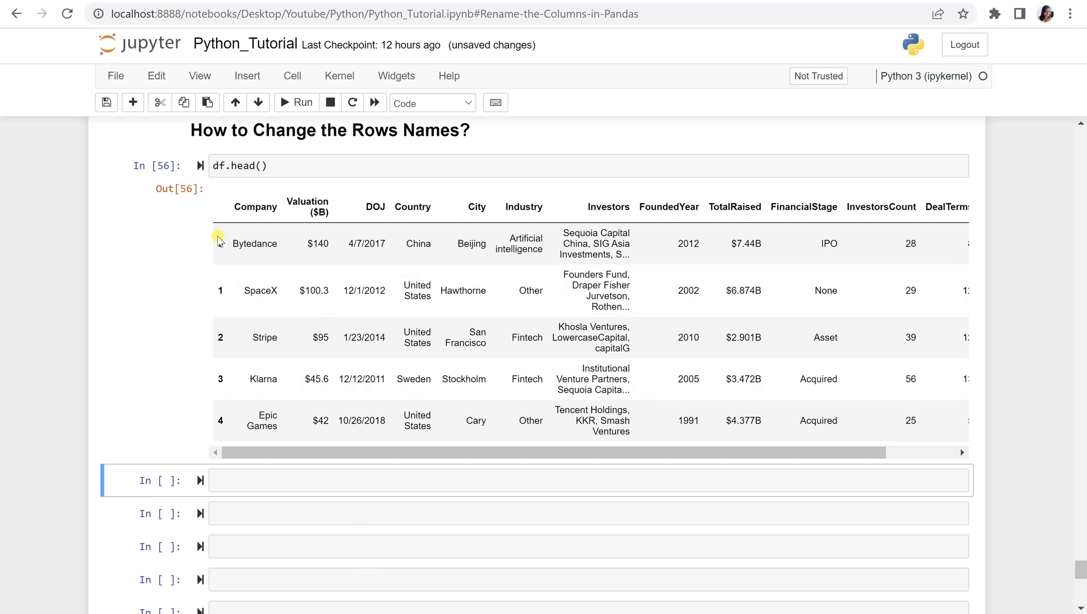
Step: Begin a df.rename() call in the new cell
left_click(228, 290)
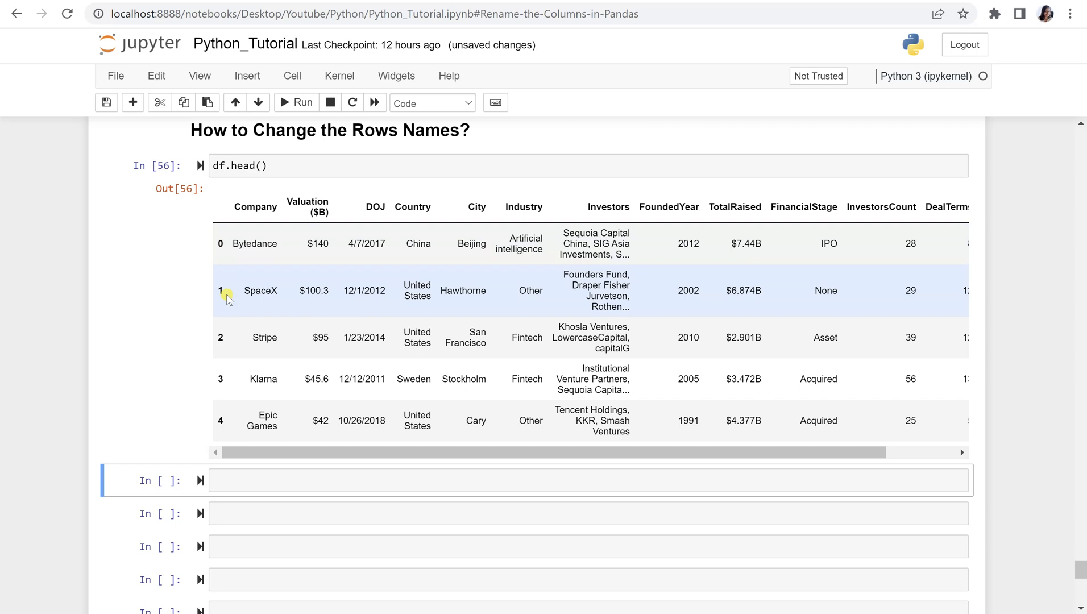
mouse_move(215, 421)
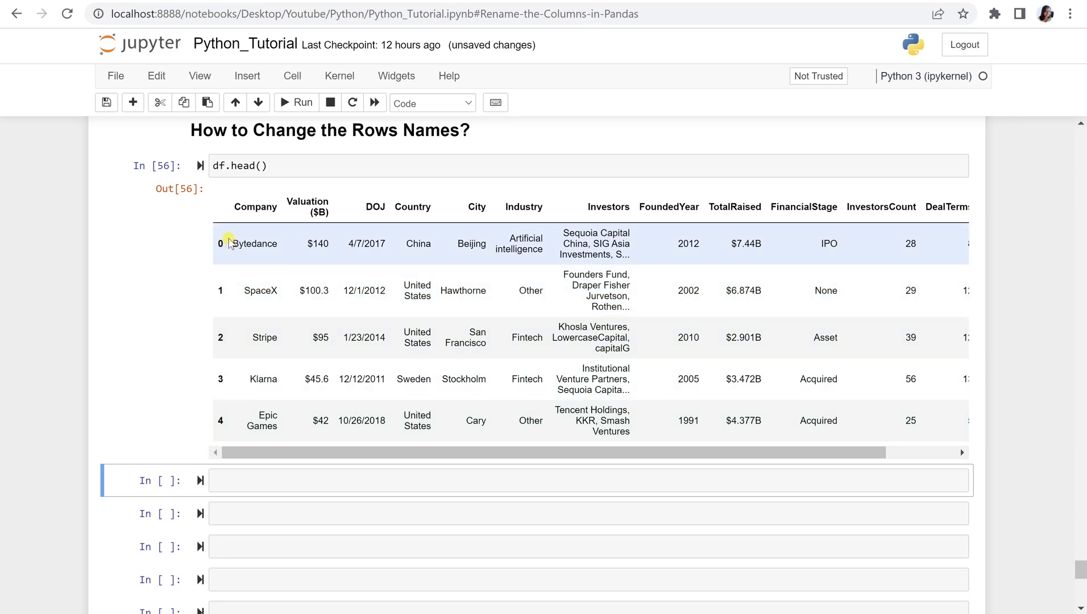
mouse_move(220, 344)
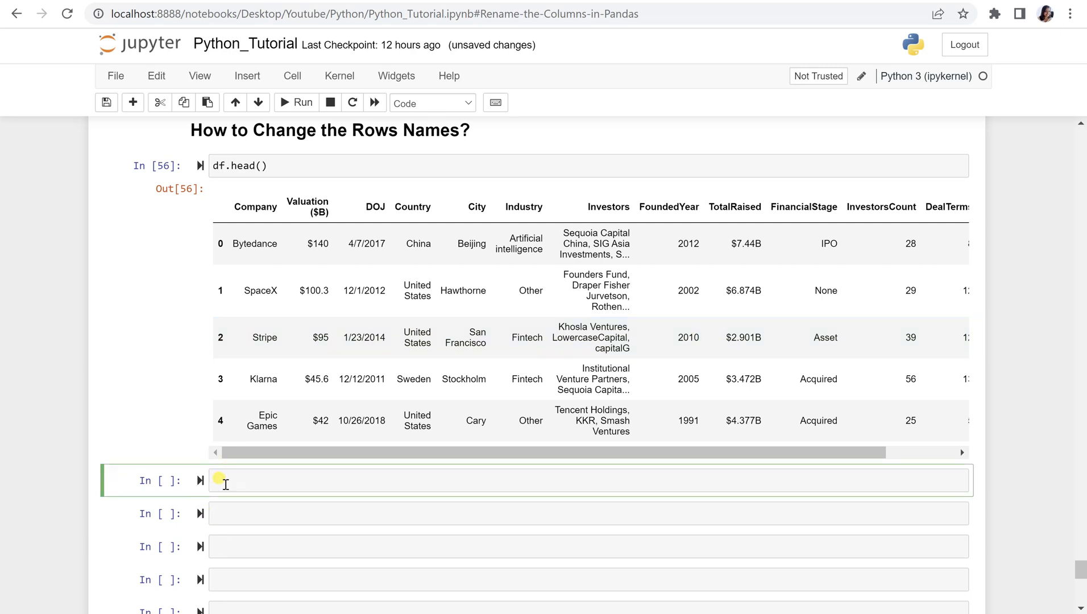
type("df.")
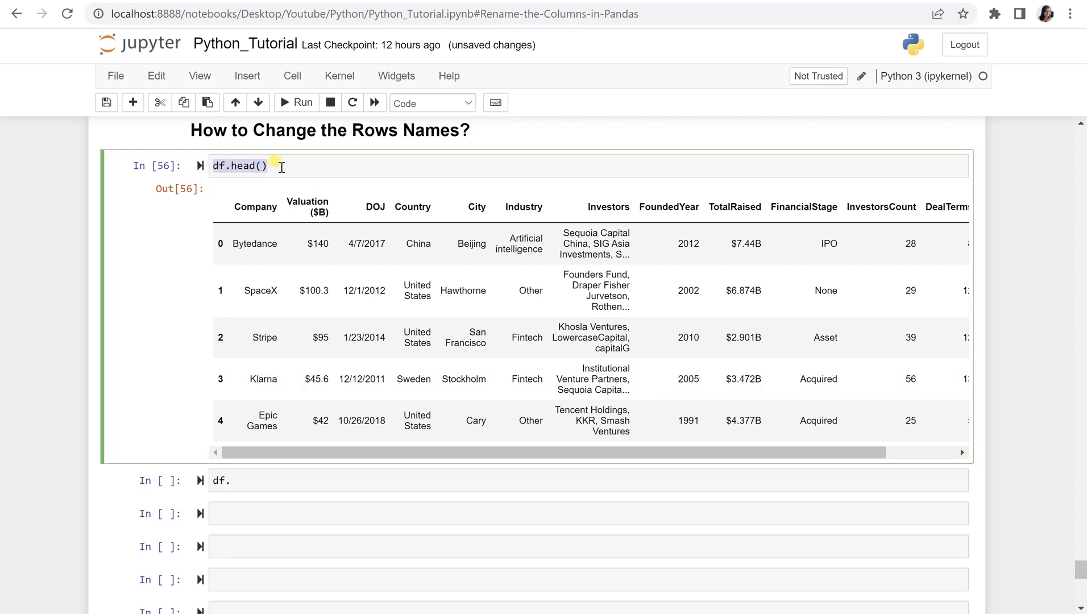
double_click(221, 165)
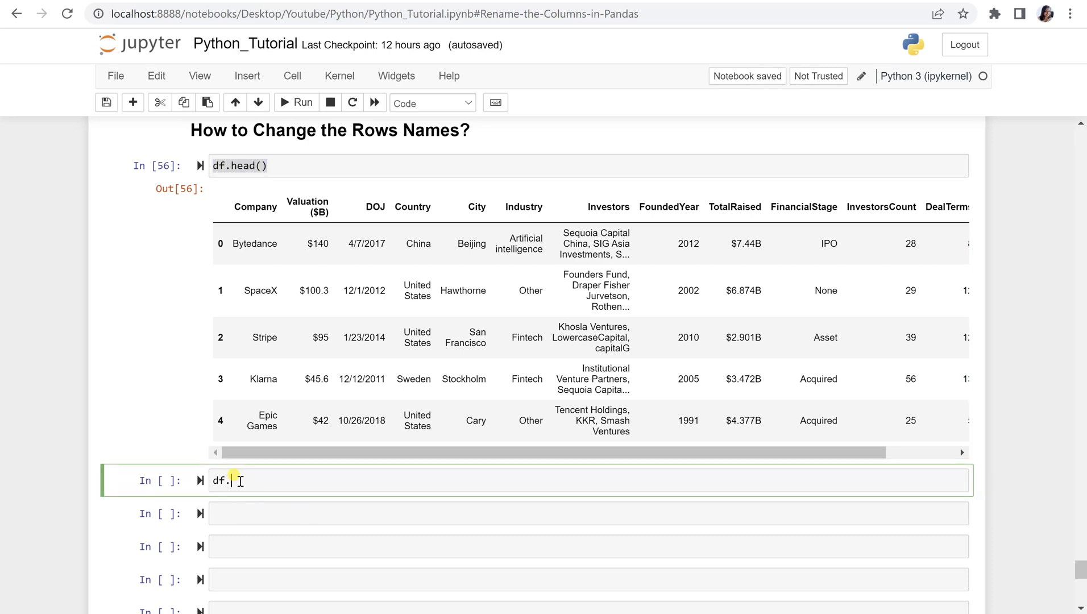
type("rename")
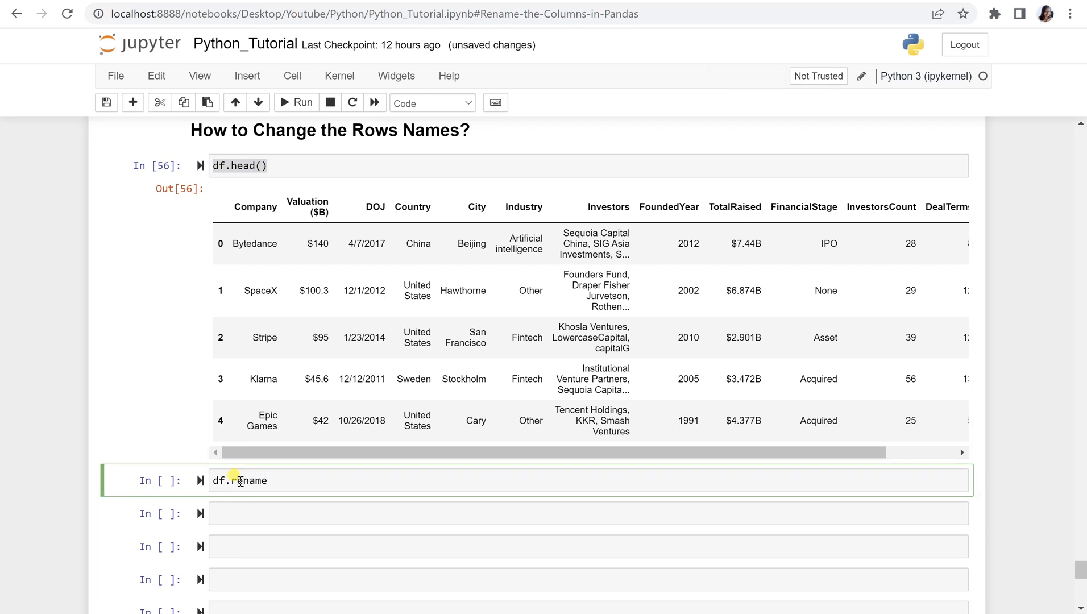
type("()")
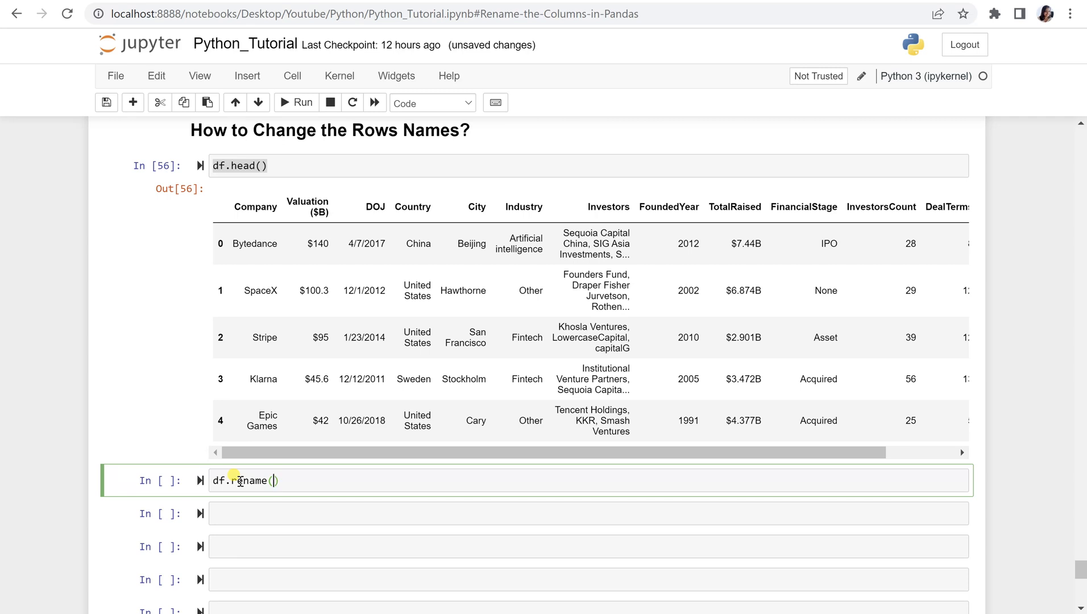
Step: Pass index={0:'First',1:'Second'} to rename and run it to show the relabelled table
type("index=")
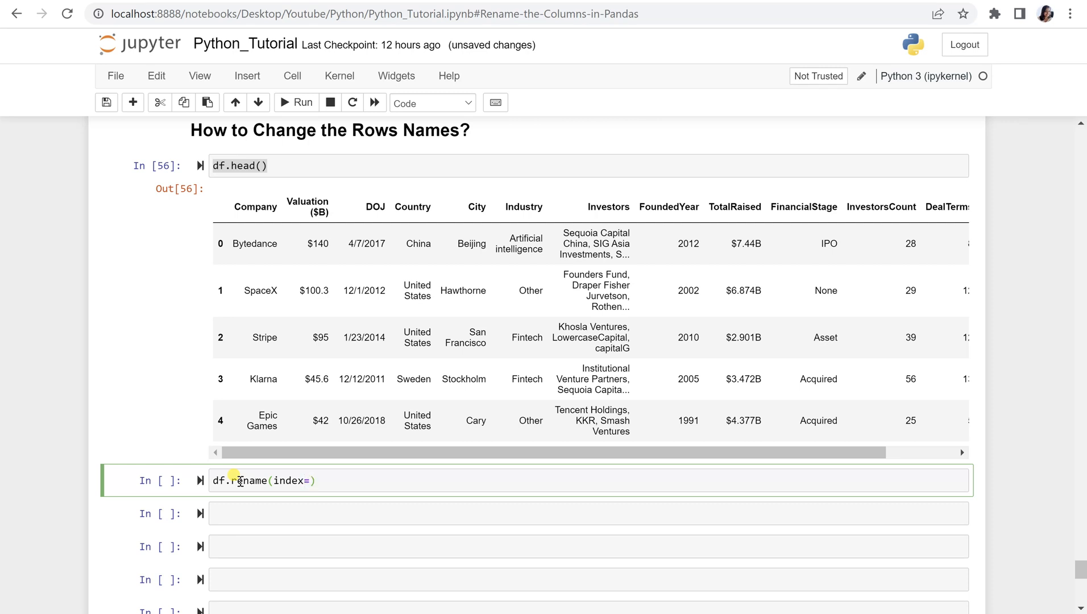
type("{")
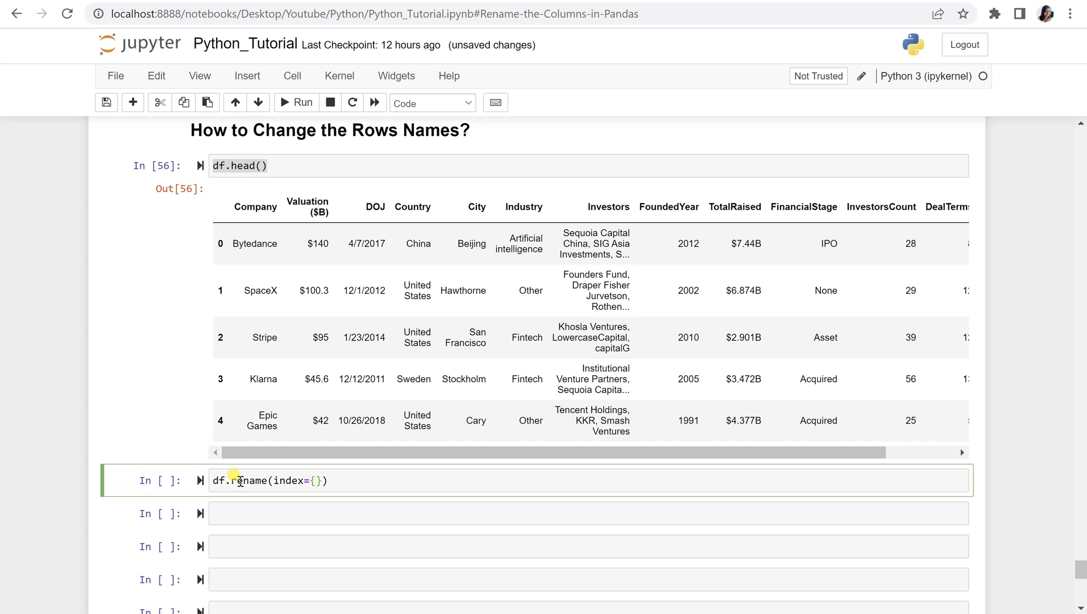
type("0")
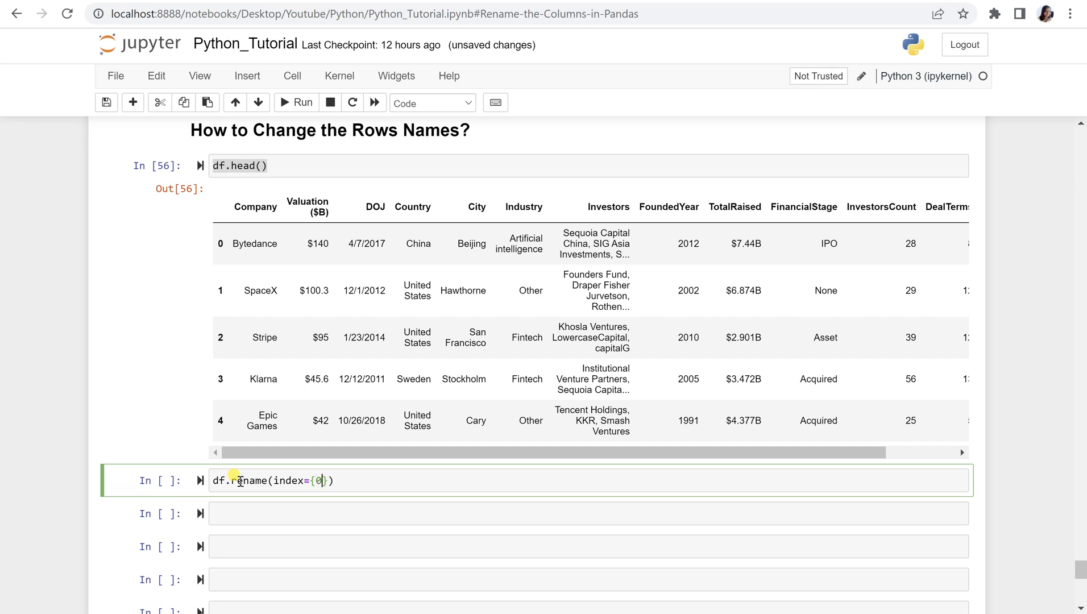
type(":'First")
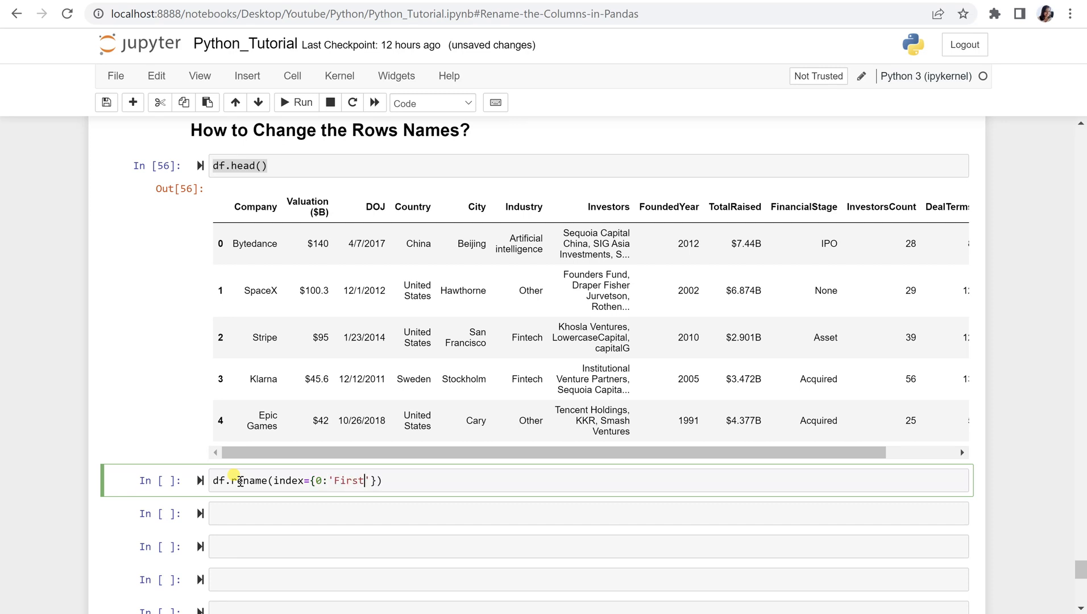
type(",")
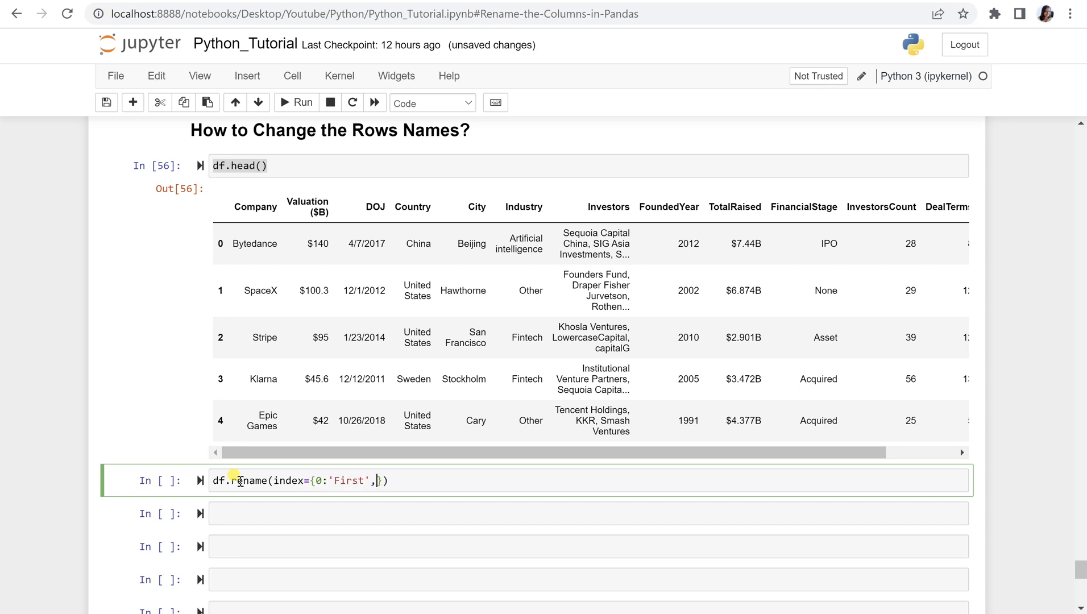
type("1")
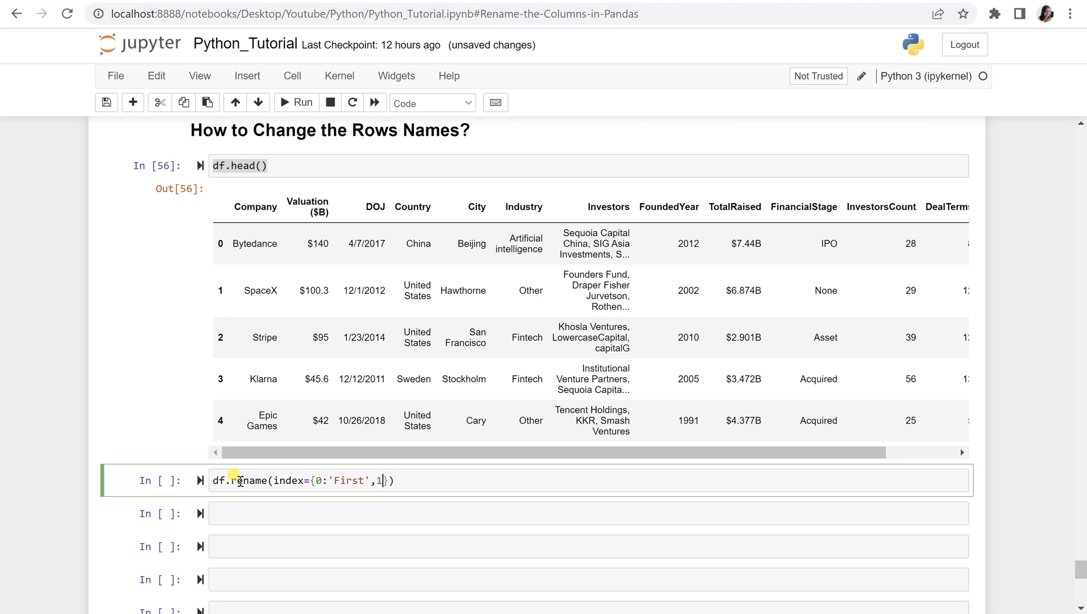
type("'Sec")
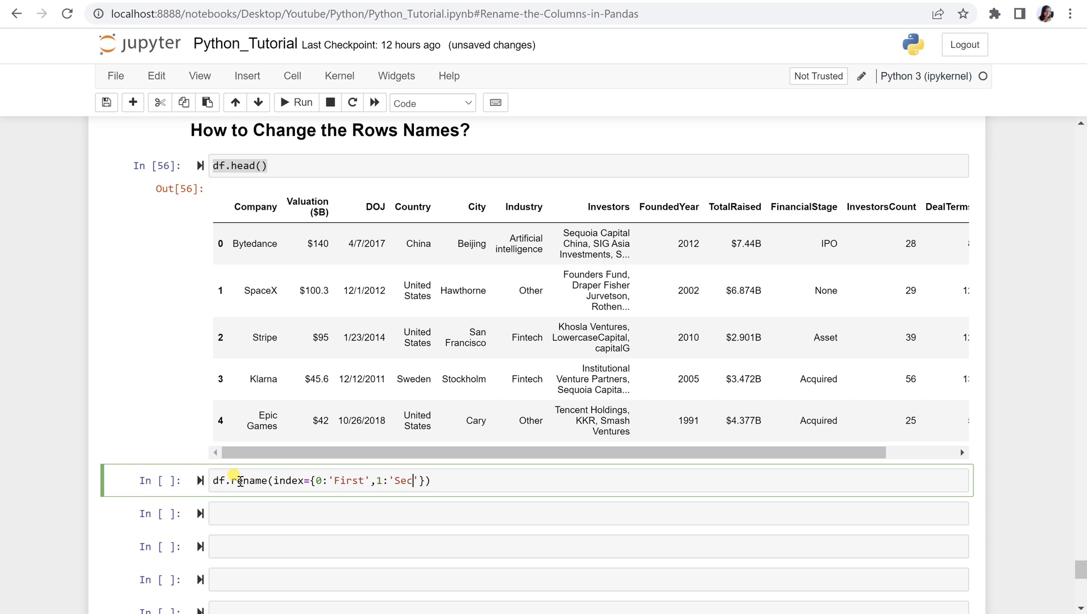
type("ond")
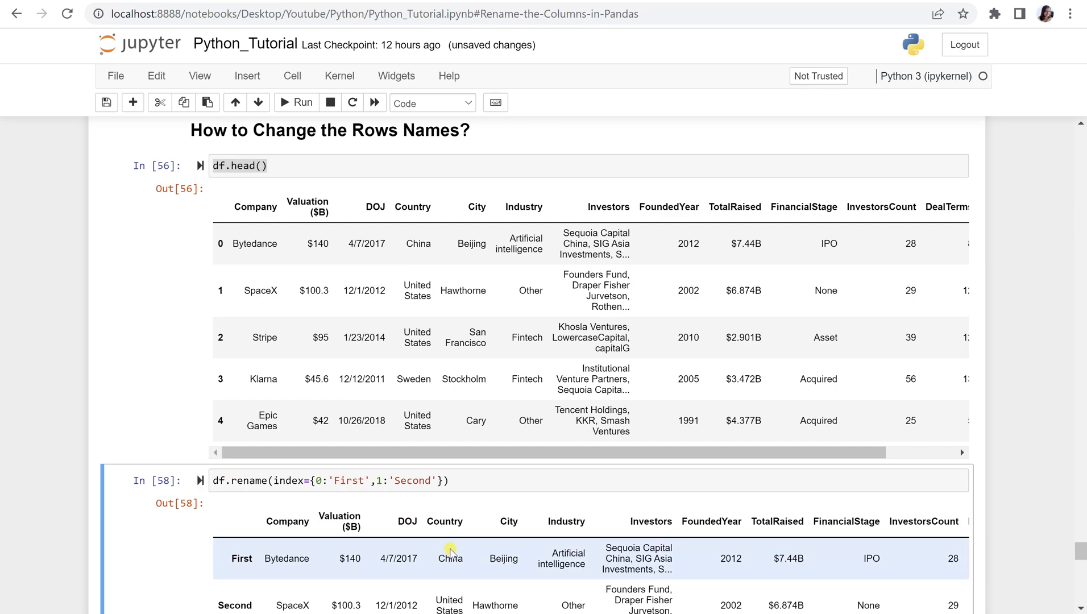
Step: Run df.head() in a new cell below the rename output, showing rows still indexed 0–4
scroll("down", 3)
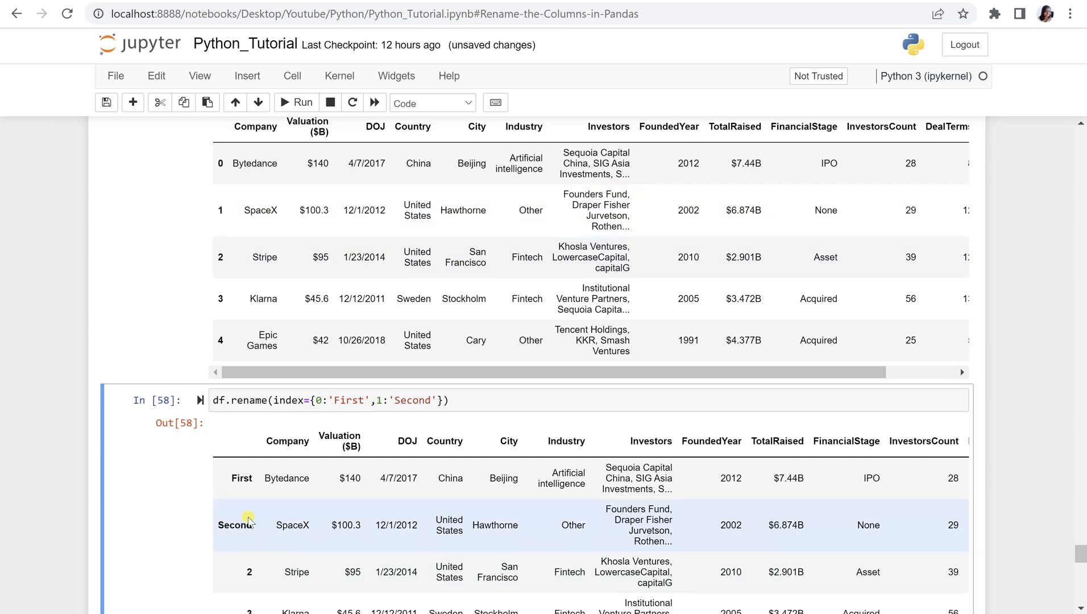
scroll("down", 3)
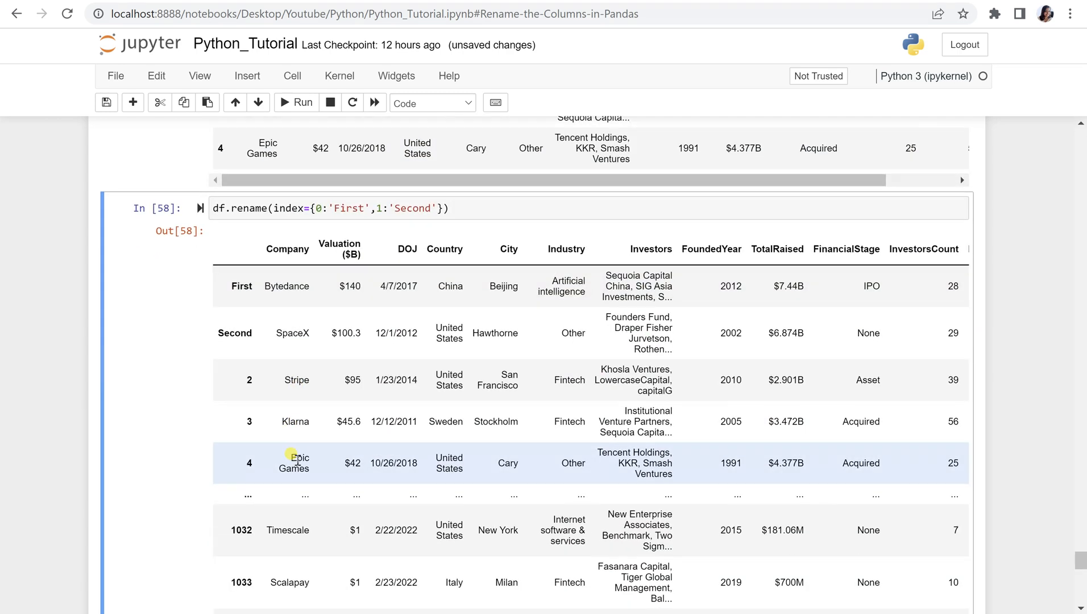
type("d")
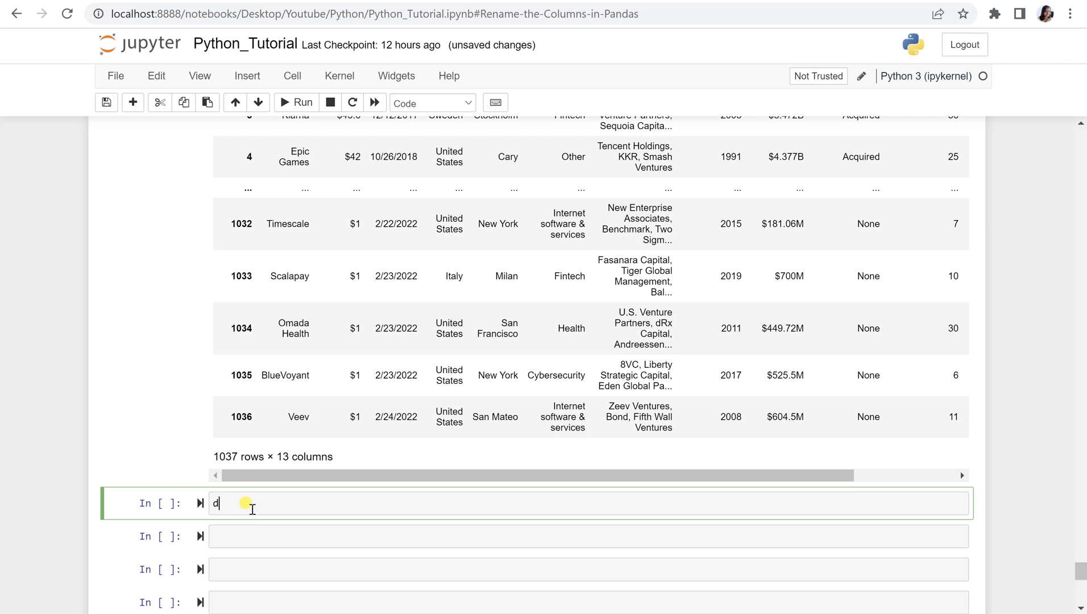
type("f.head()")
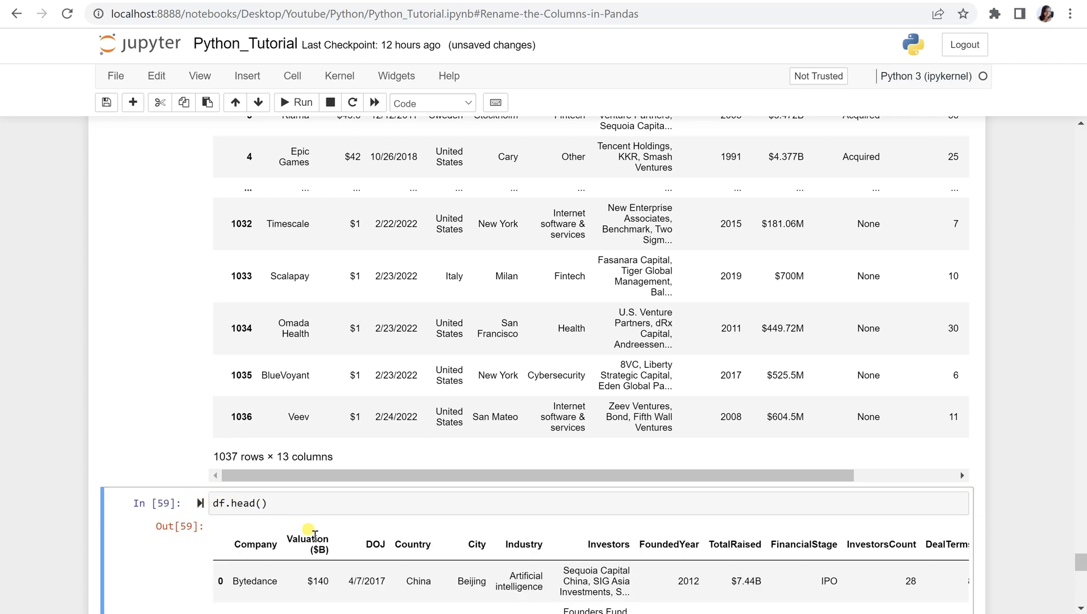
scroll("down", 3)
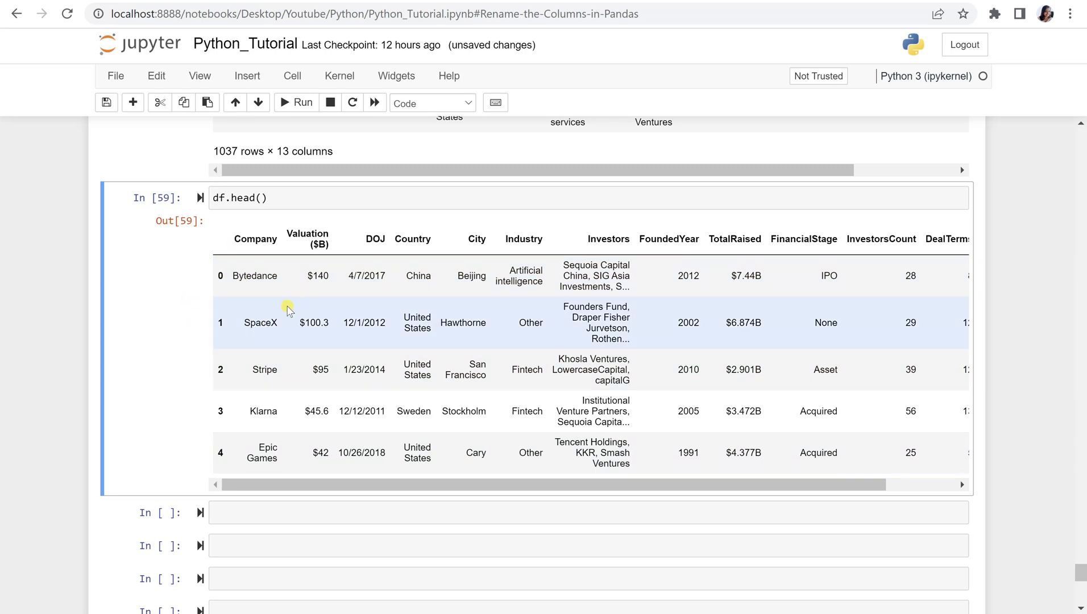
scroll("down", 3)
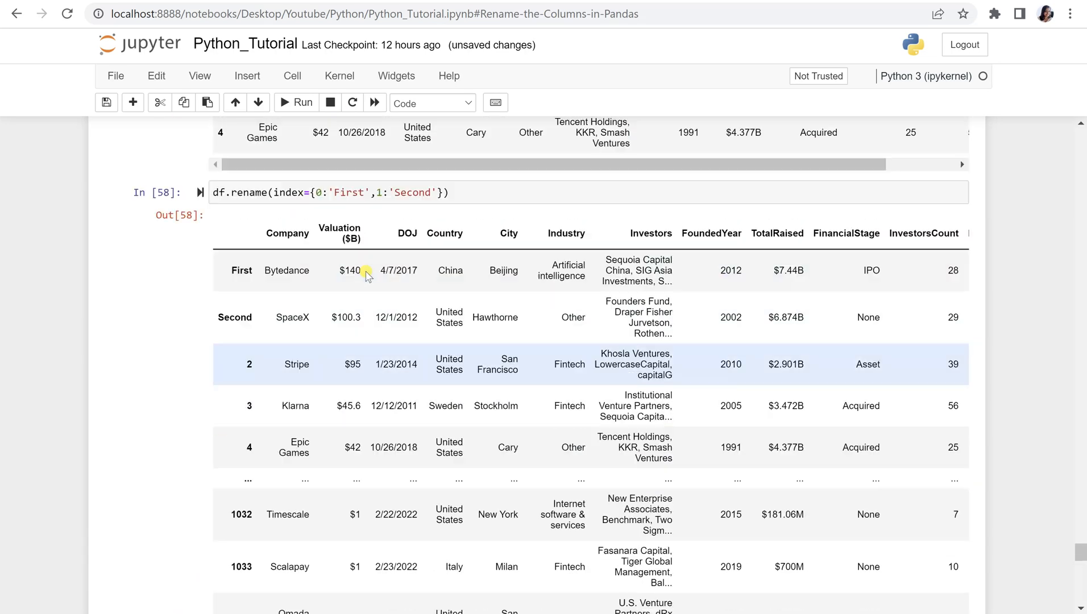
scroll("down", 3)
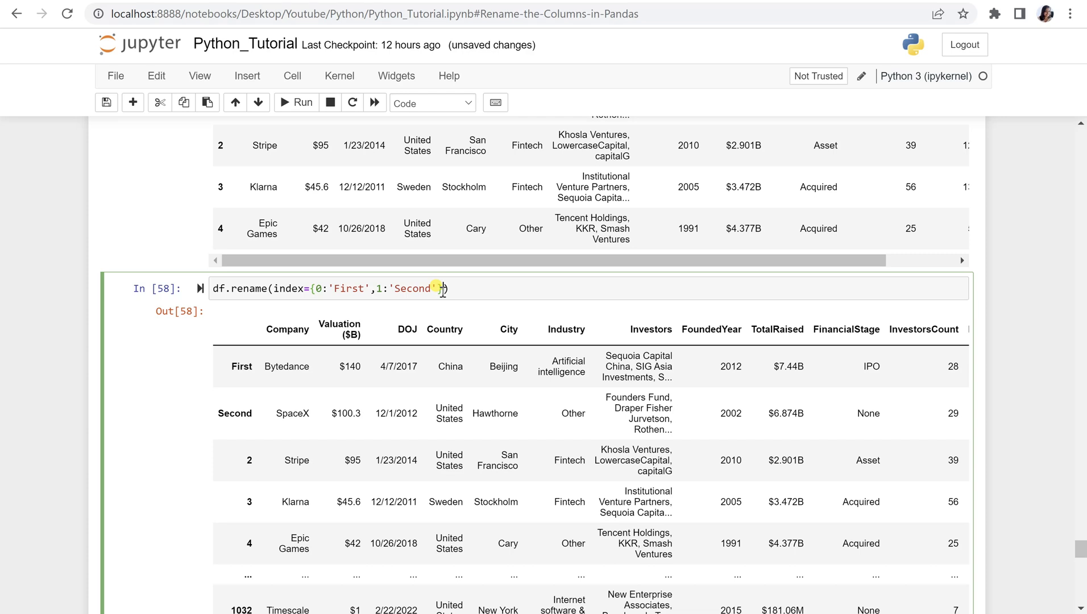
Step: Add inplace=True to the rename call and rerun df.head() to show First and Second rows
type("inplace=")
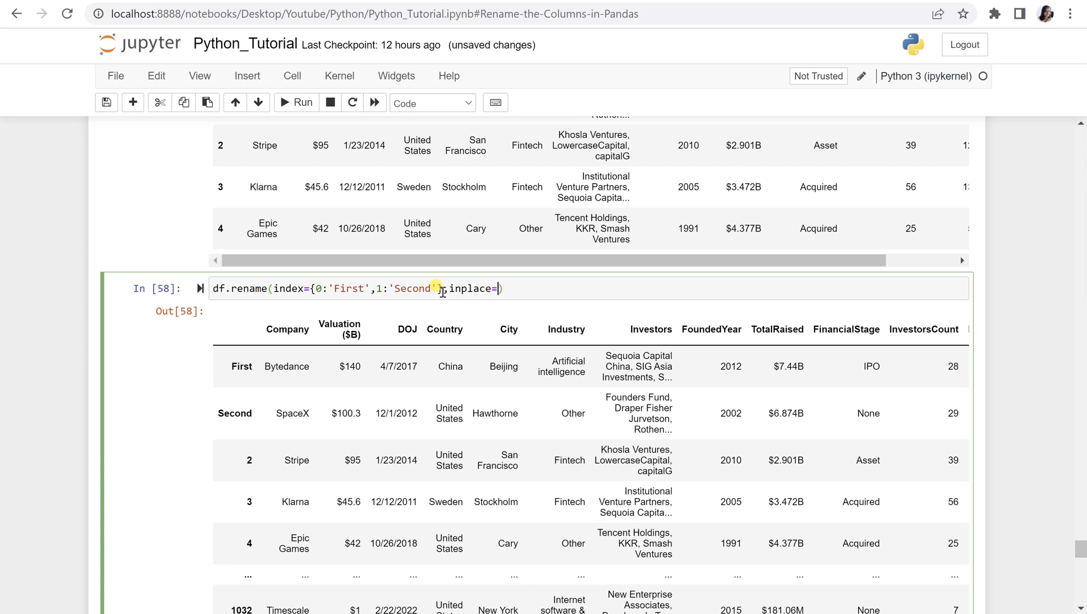
type("True")
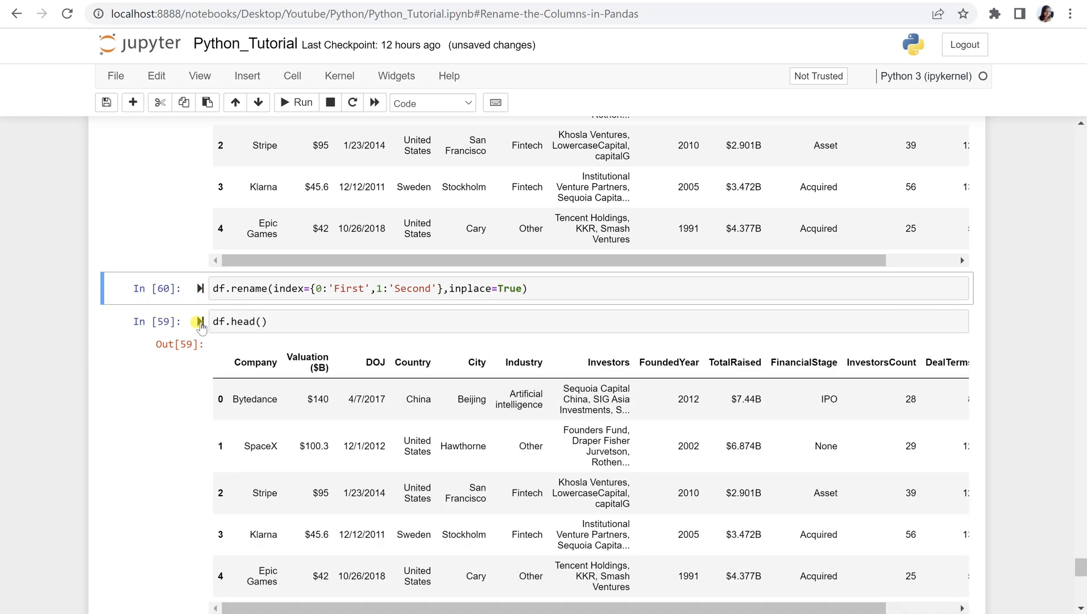
left_click(199, 321)
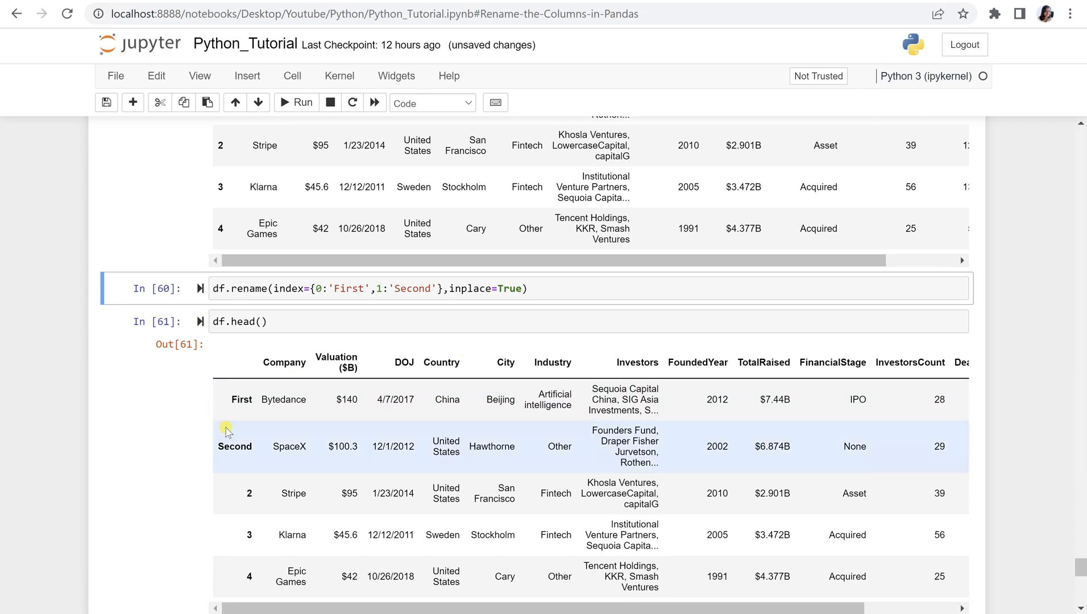